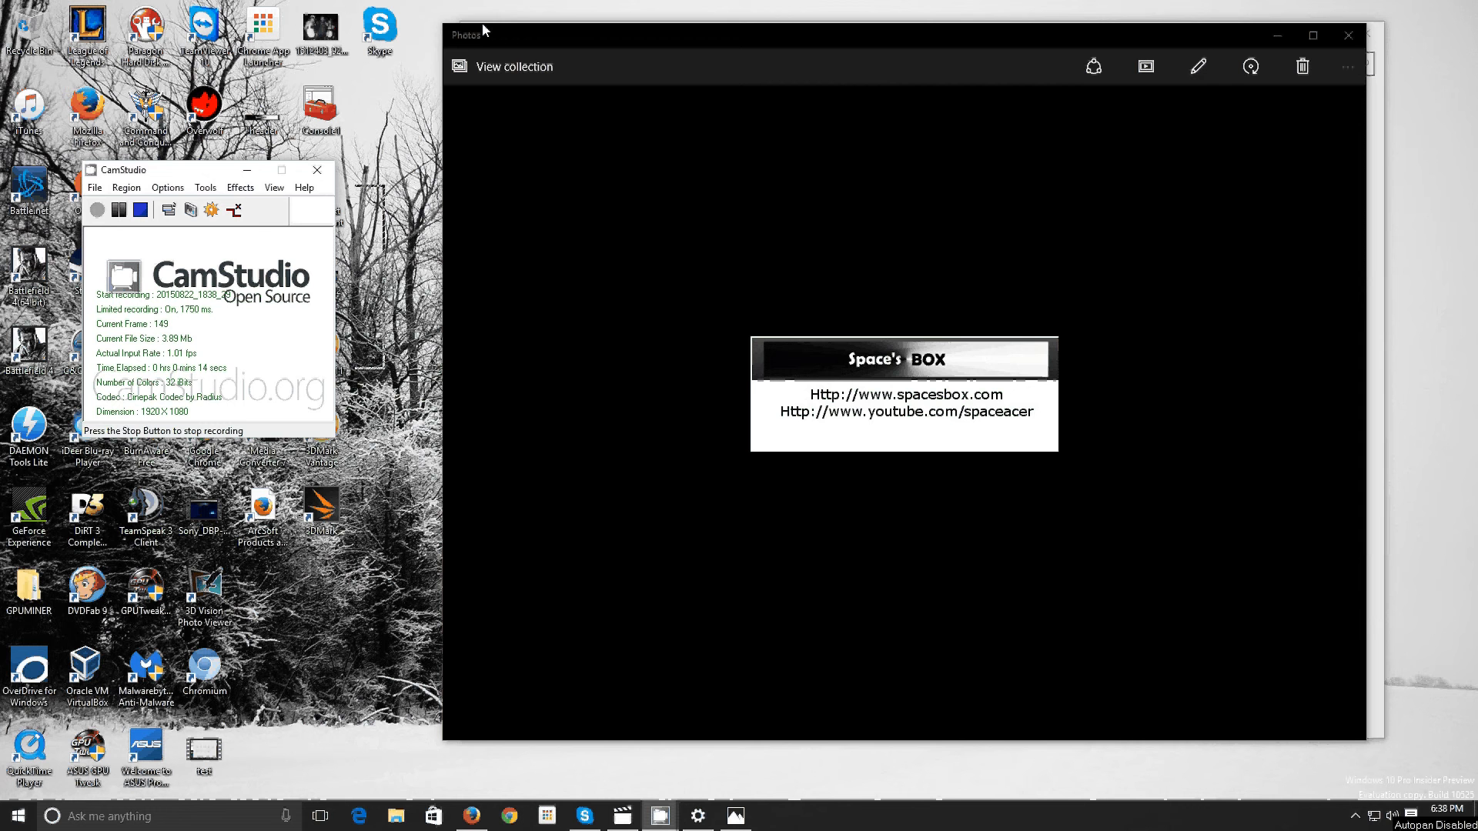
- Close the photo viewer so the Settings home page can be brought up
{"action": "left_click", "coordinate": [696, 816]}
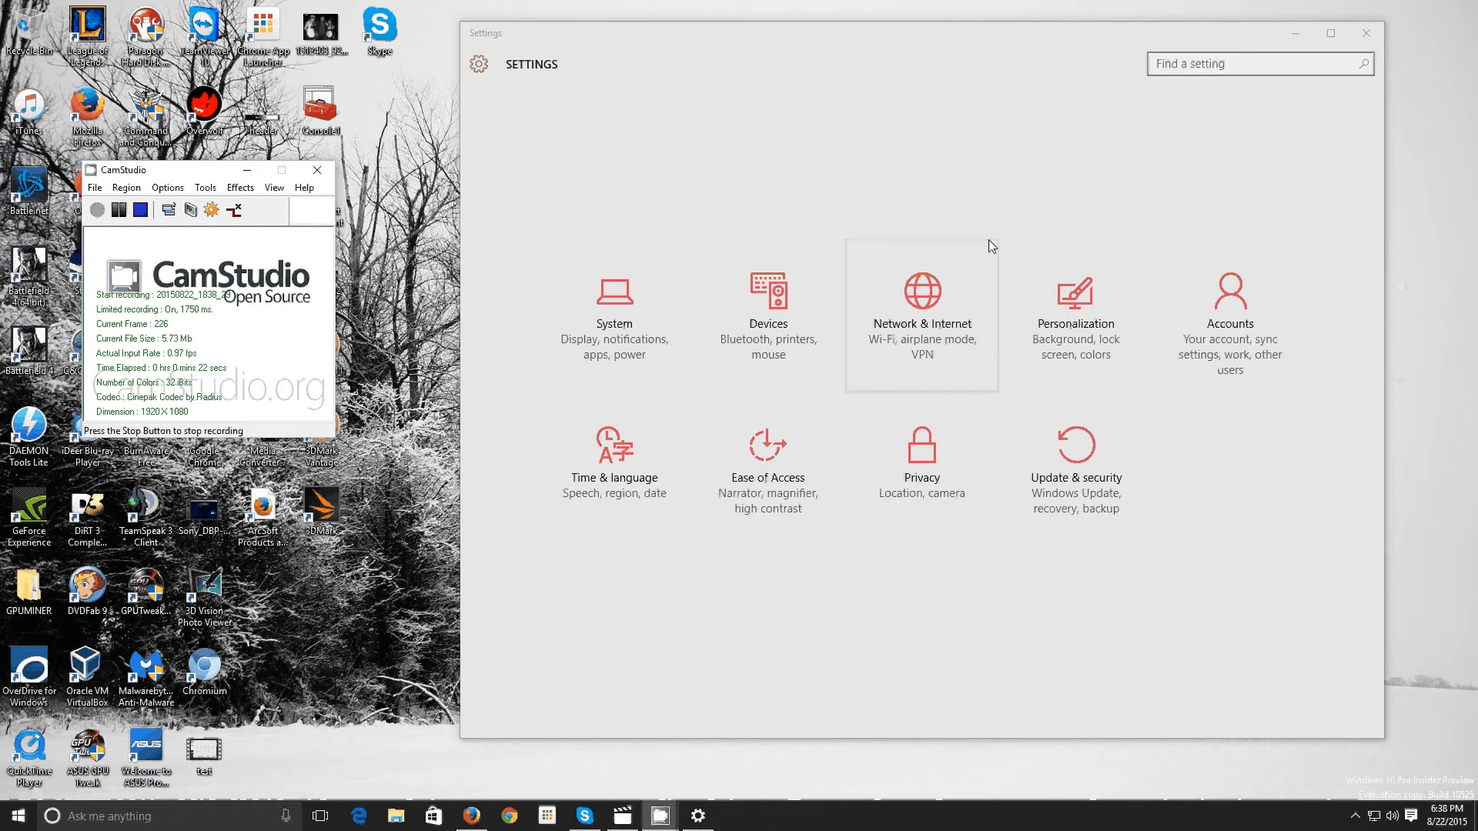
{"action": "mouse_move", "coordinate": [956, 249]}
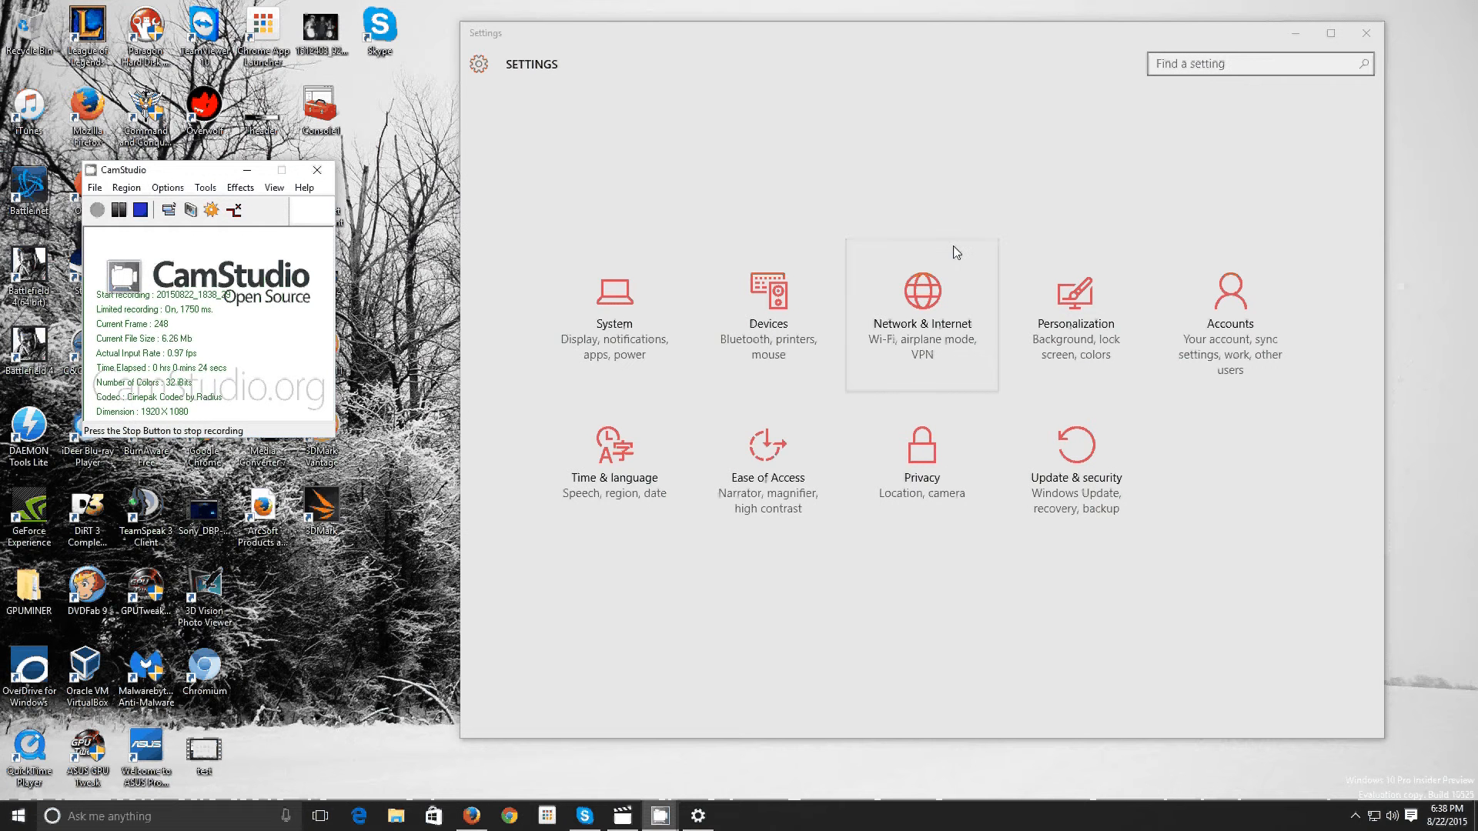
{"action": "mouse_move", "coordinate": [929, 252]}
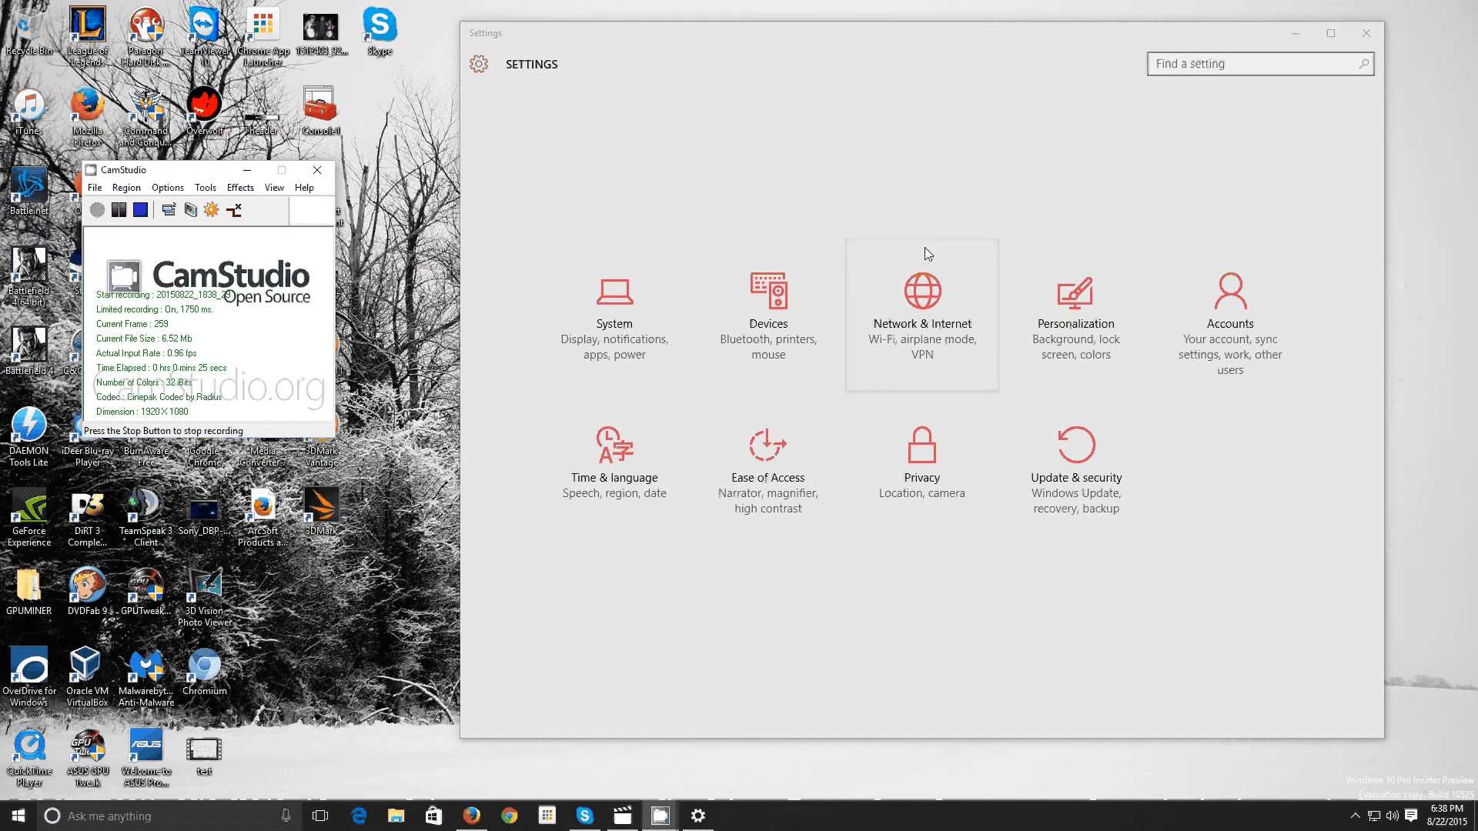
{"action": "mouse_move", "coordinate": [614, 453]}
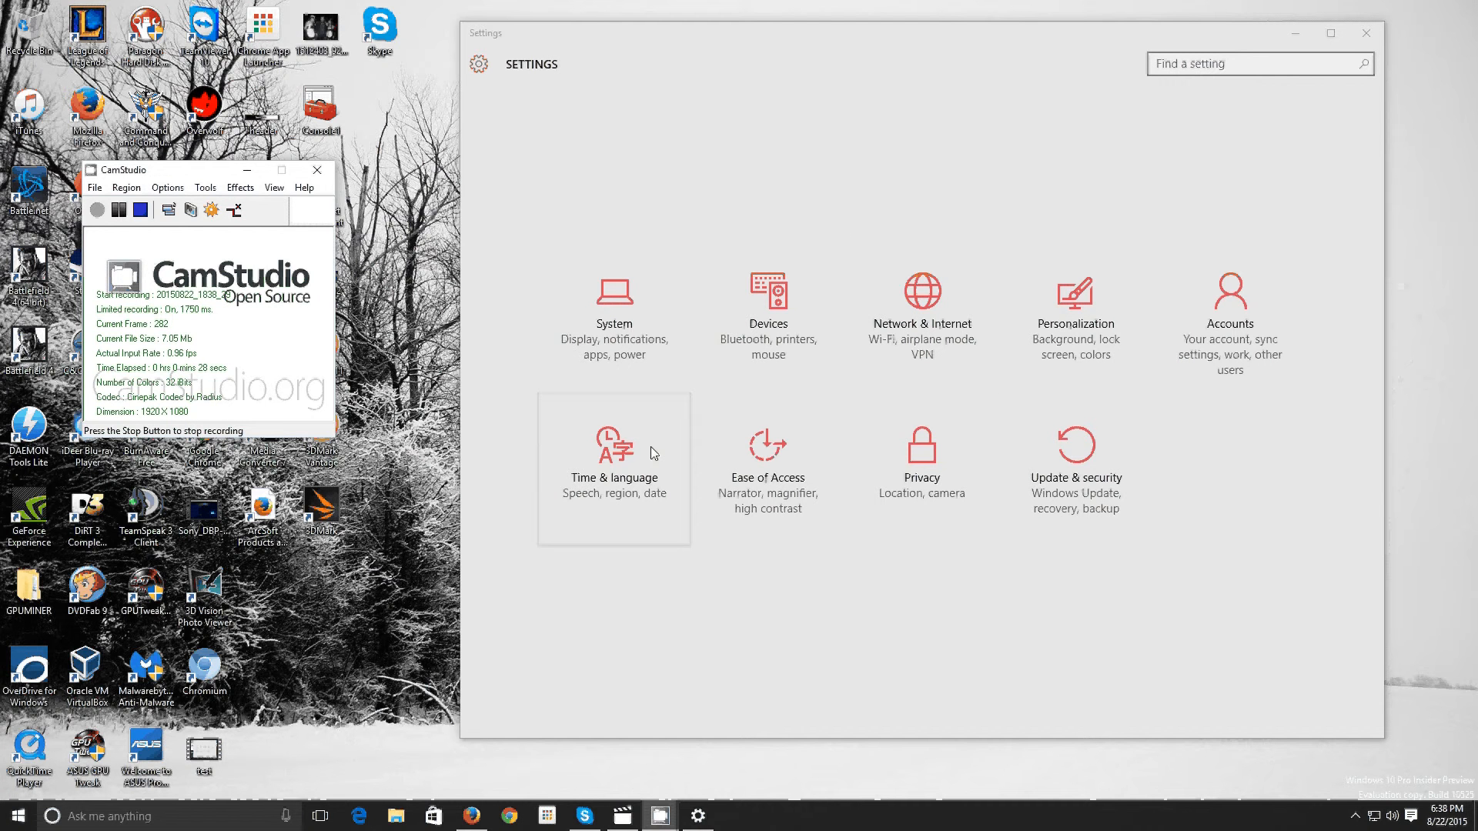
{"action": "mouse_move", "coordinate": [501, 212]}
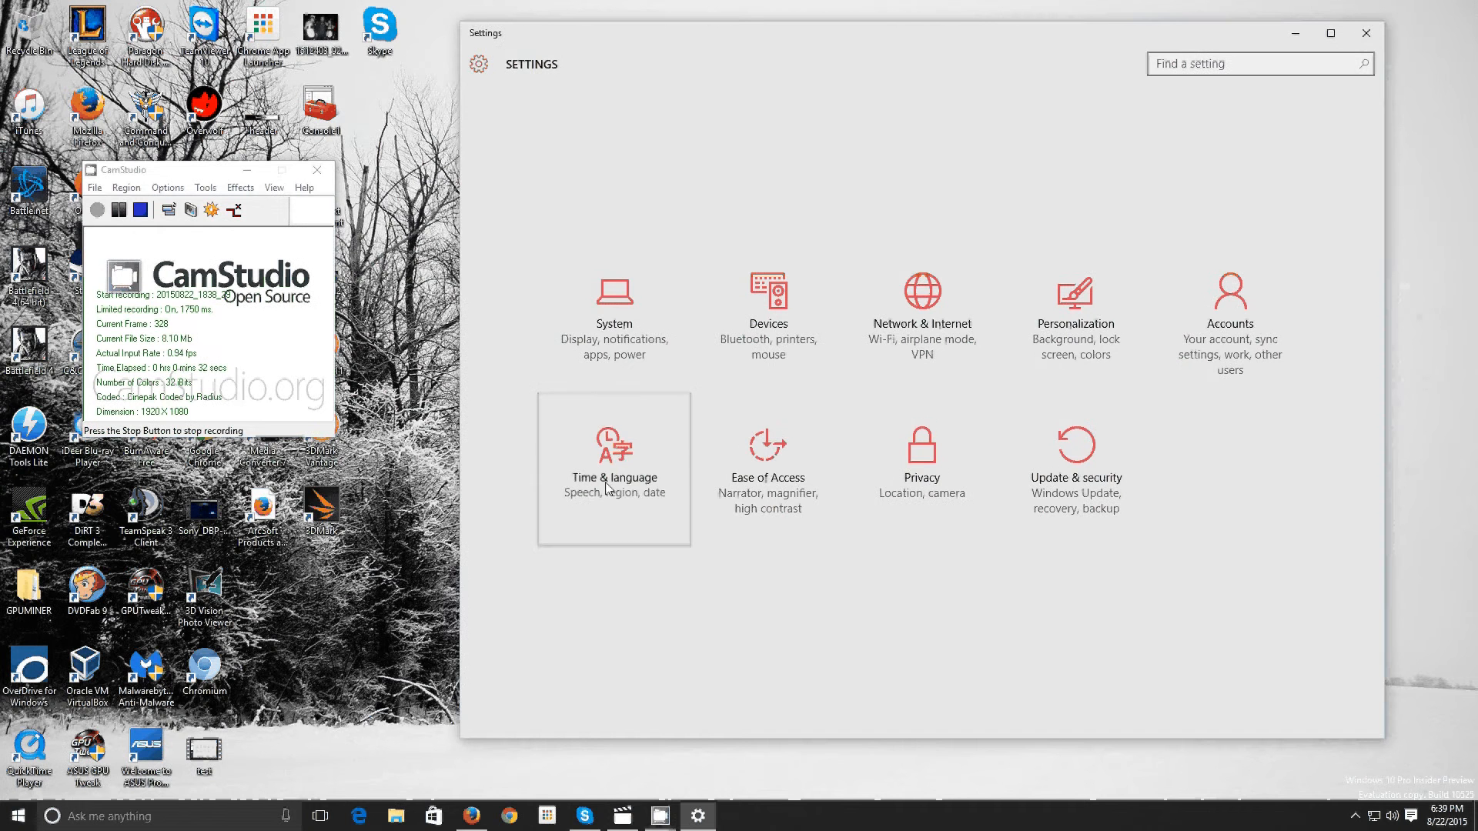
- Go to the Region & language page under Time & language
{"action": "left_click", "coordinate": [614, 466]}
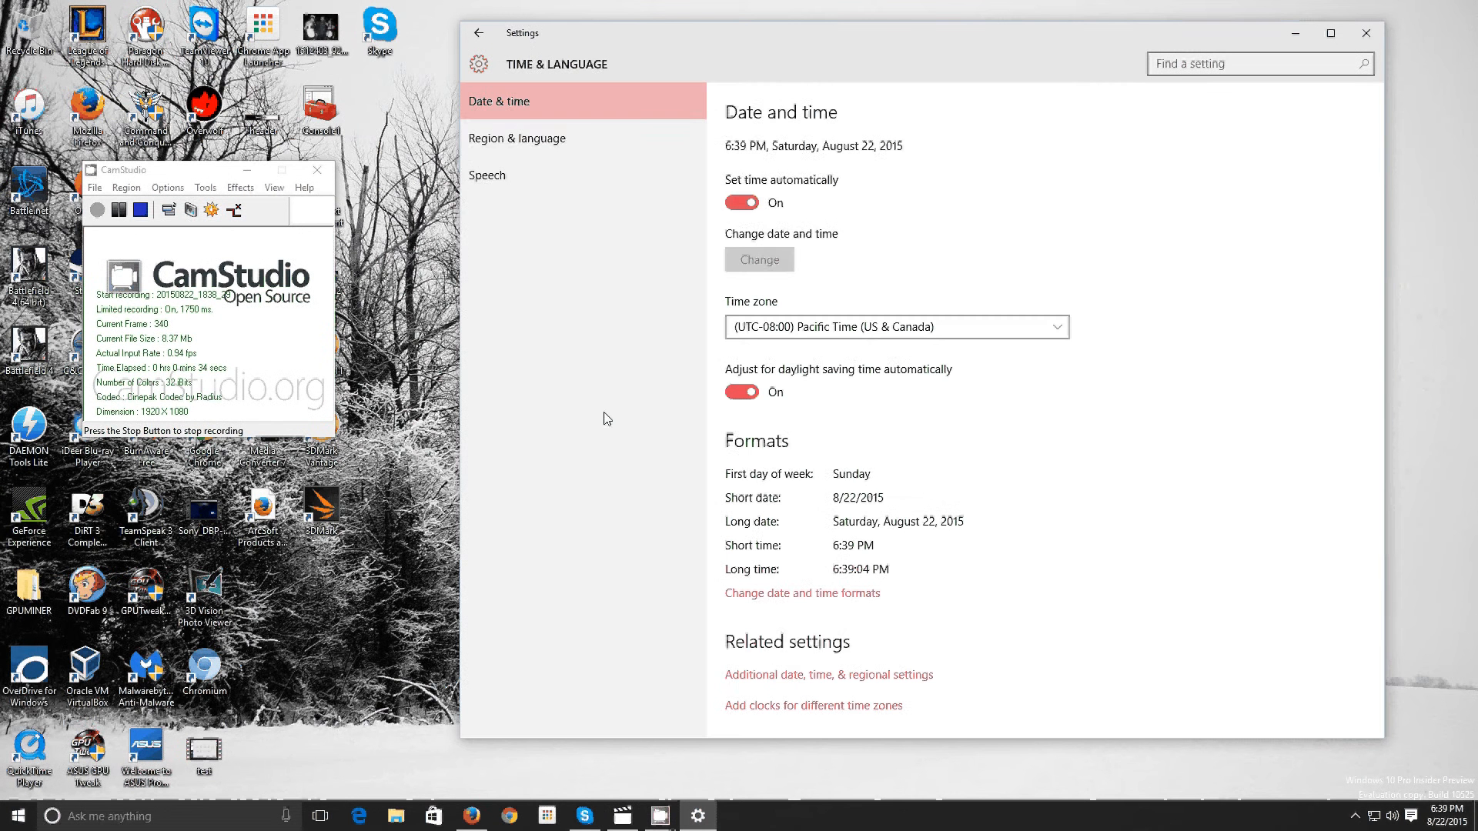
{"action": "left_click", "coordinate": [518, 137]}
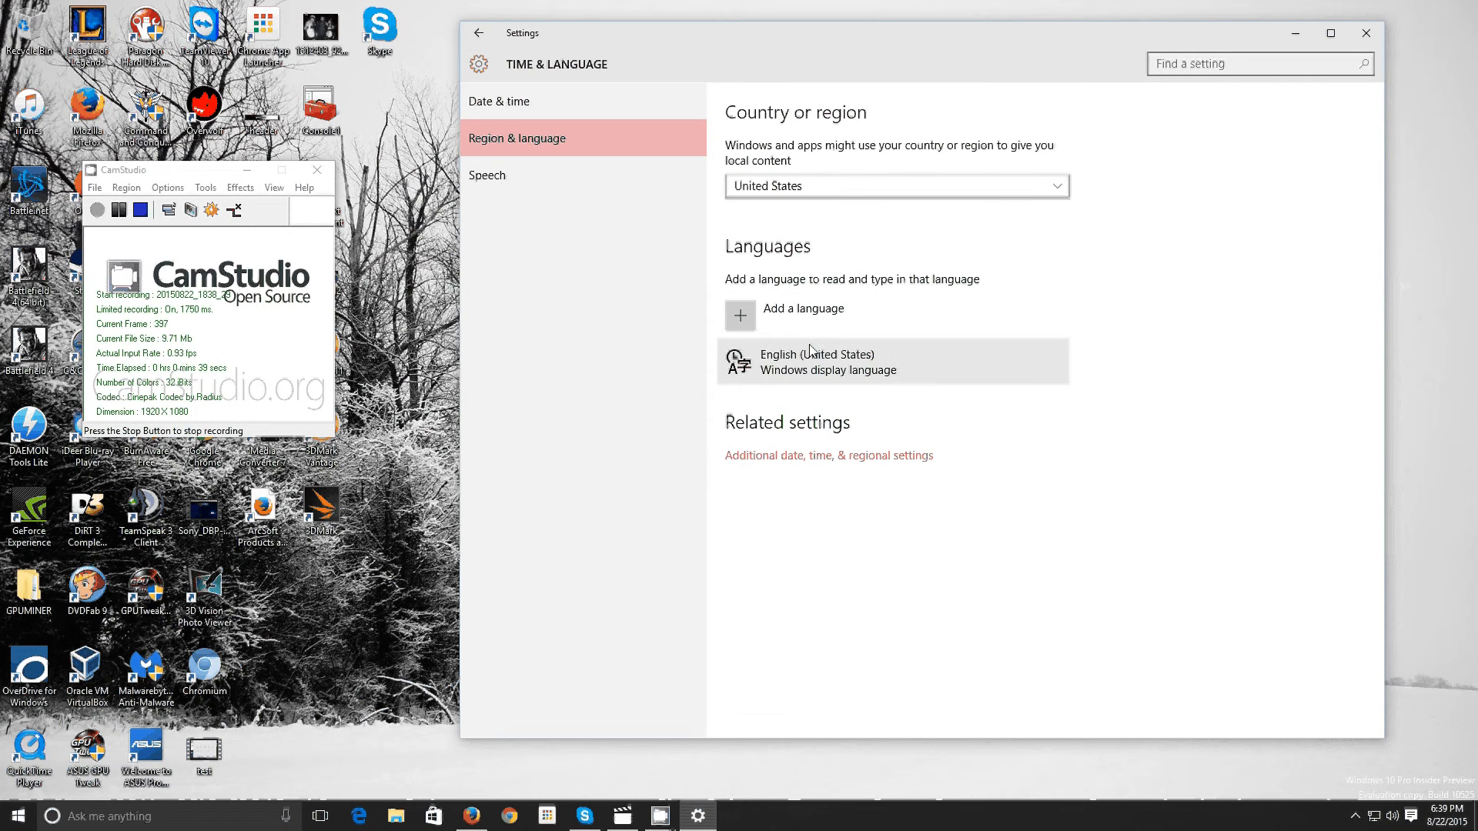
{"action": "mouse_move", "coordinate": [813, 364]}
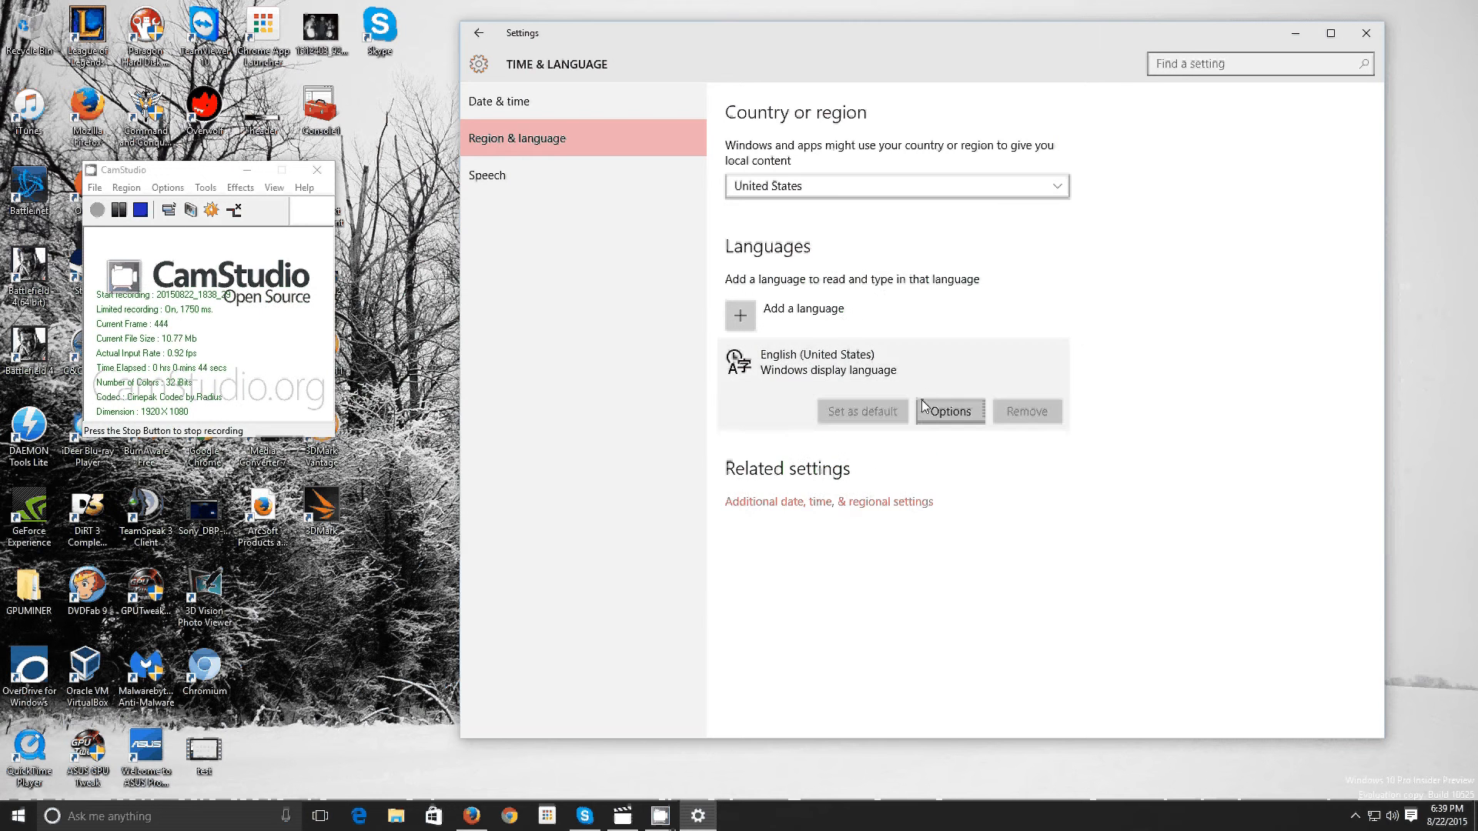
- View the English (United States) language options, then close Settings
{"action": "left_click", "coordinate": [948, 412]}
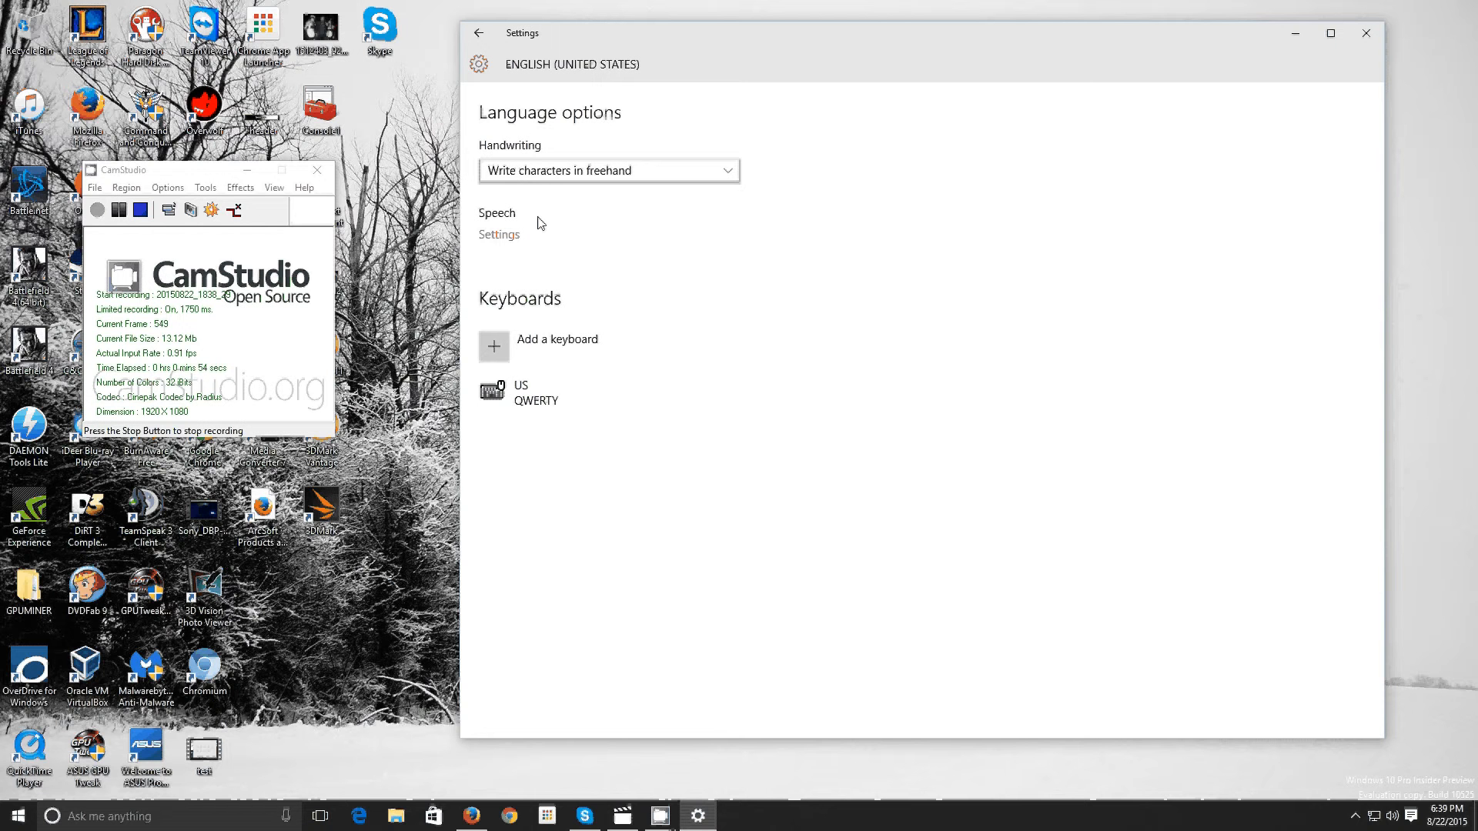
{"action": "mouse_move", "coordinate": [574, 217]}
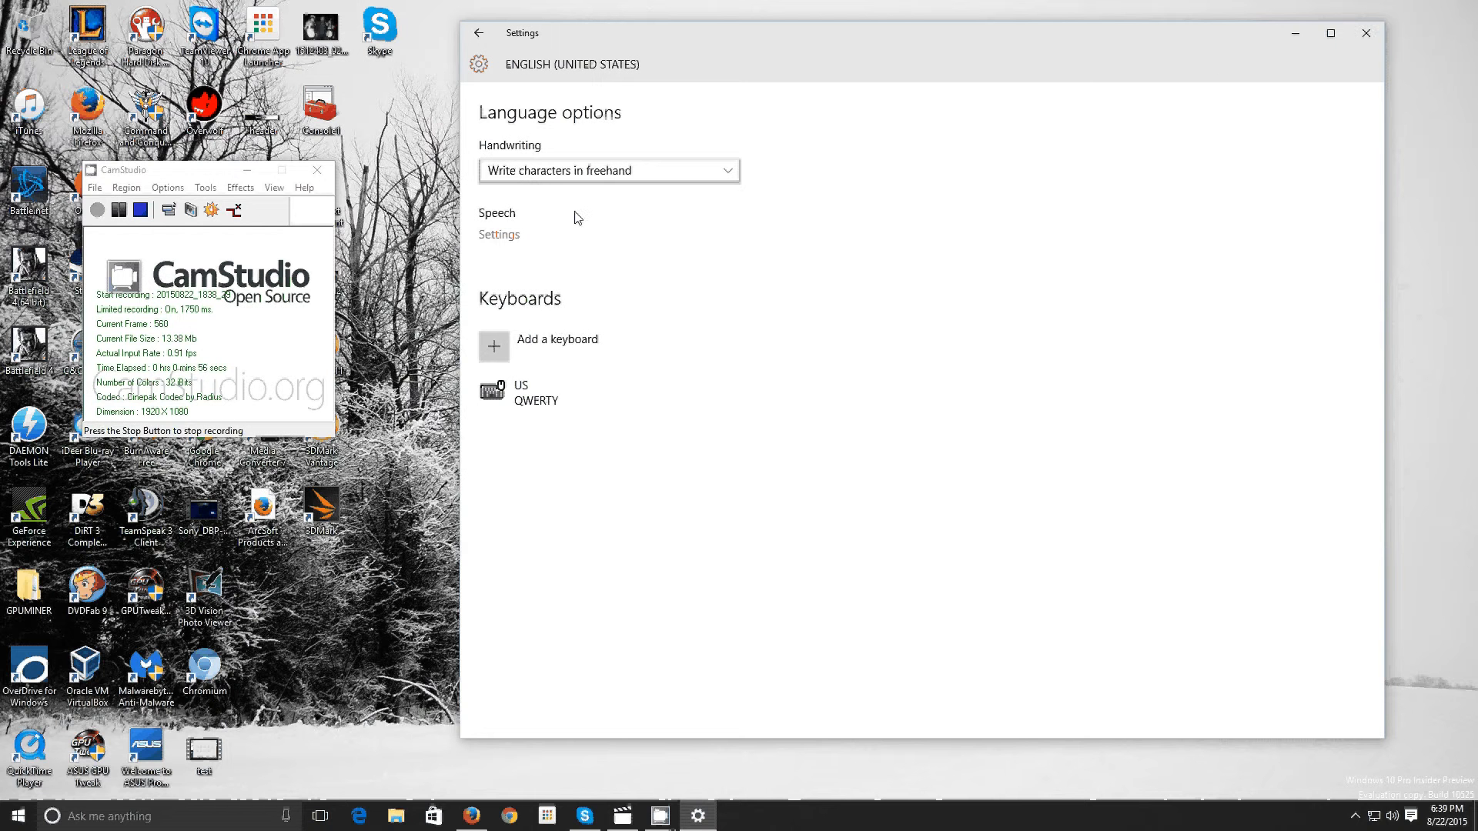
{"action": "mouse_move", "coordinate": [1366, 32]}
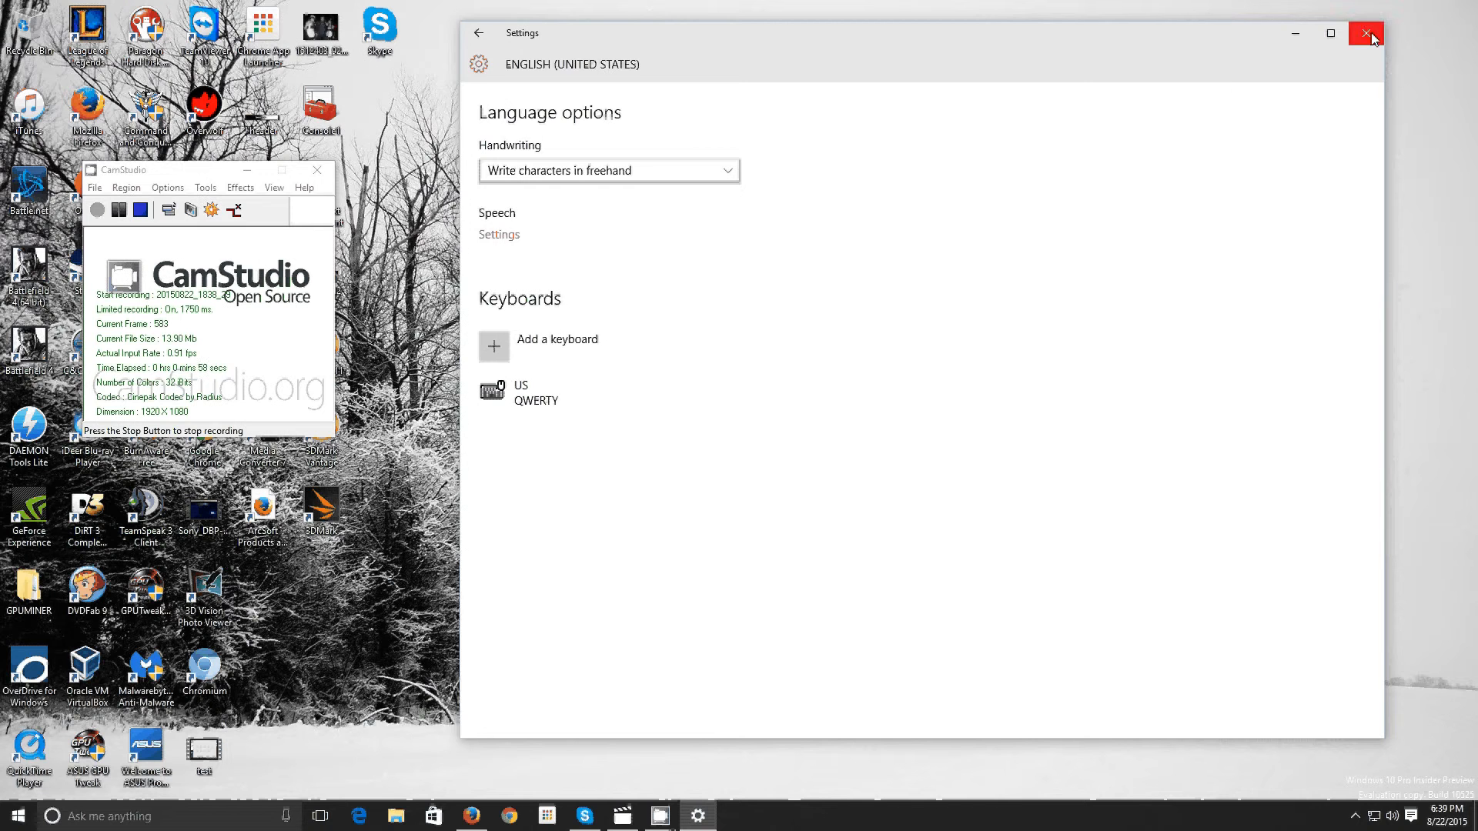
{"action": "left_click", "coordinate": [1371, 32]}
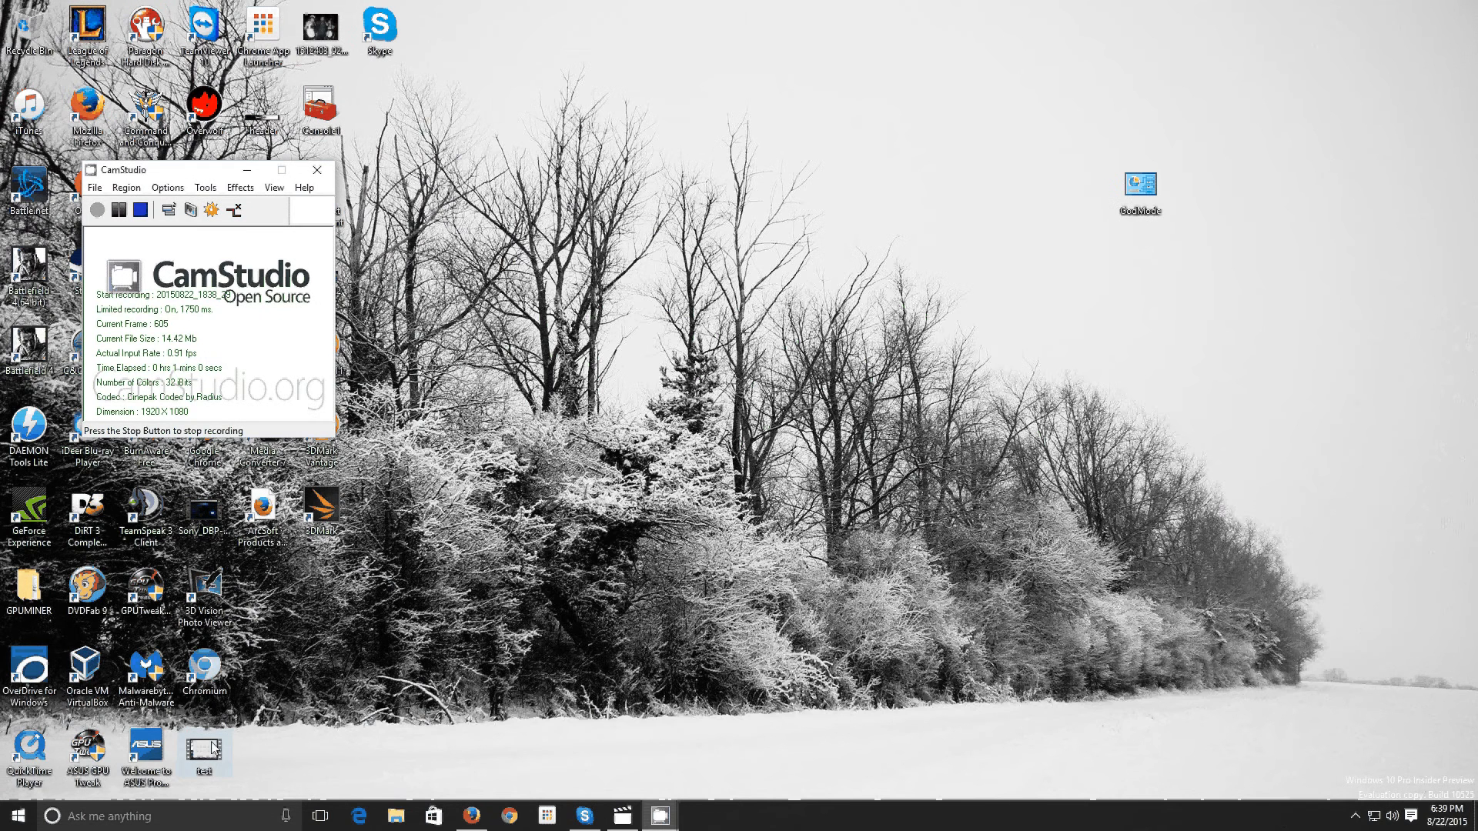
- In Cortana's Notebook settings, set Hey Cortana to respond 'To anyone'
{"action": "left_click", "coordinate": [13, 816]}
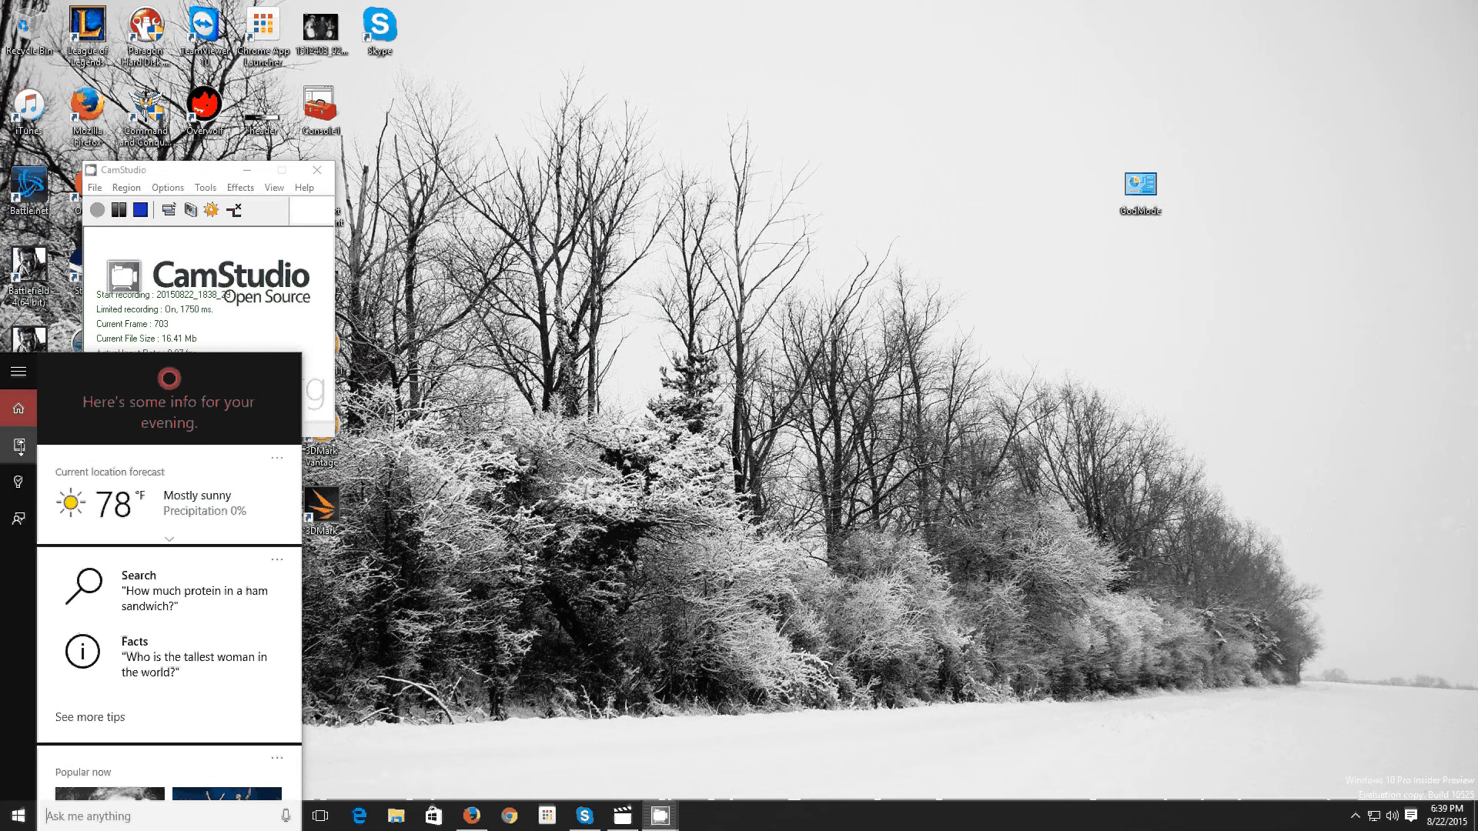
{"action": "left_click", "coordinate": [18, 445]}
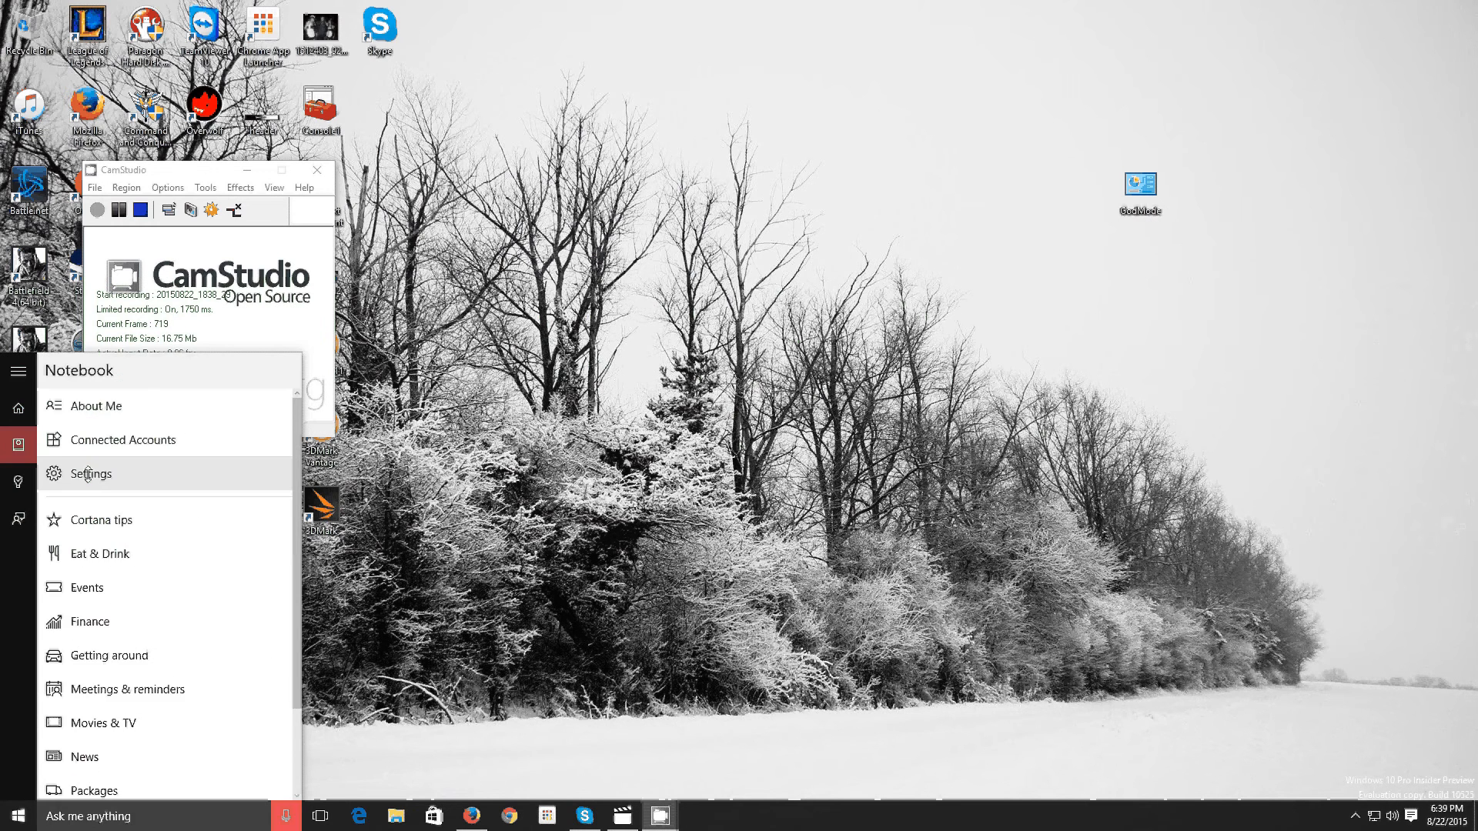
{"action": "left_click", "coordinate": [90, 473]}
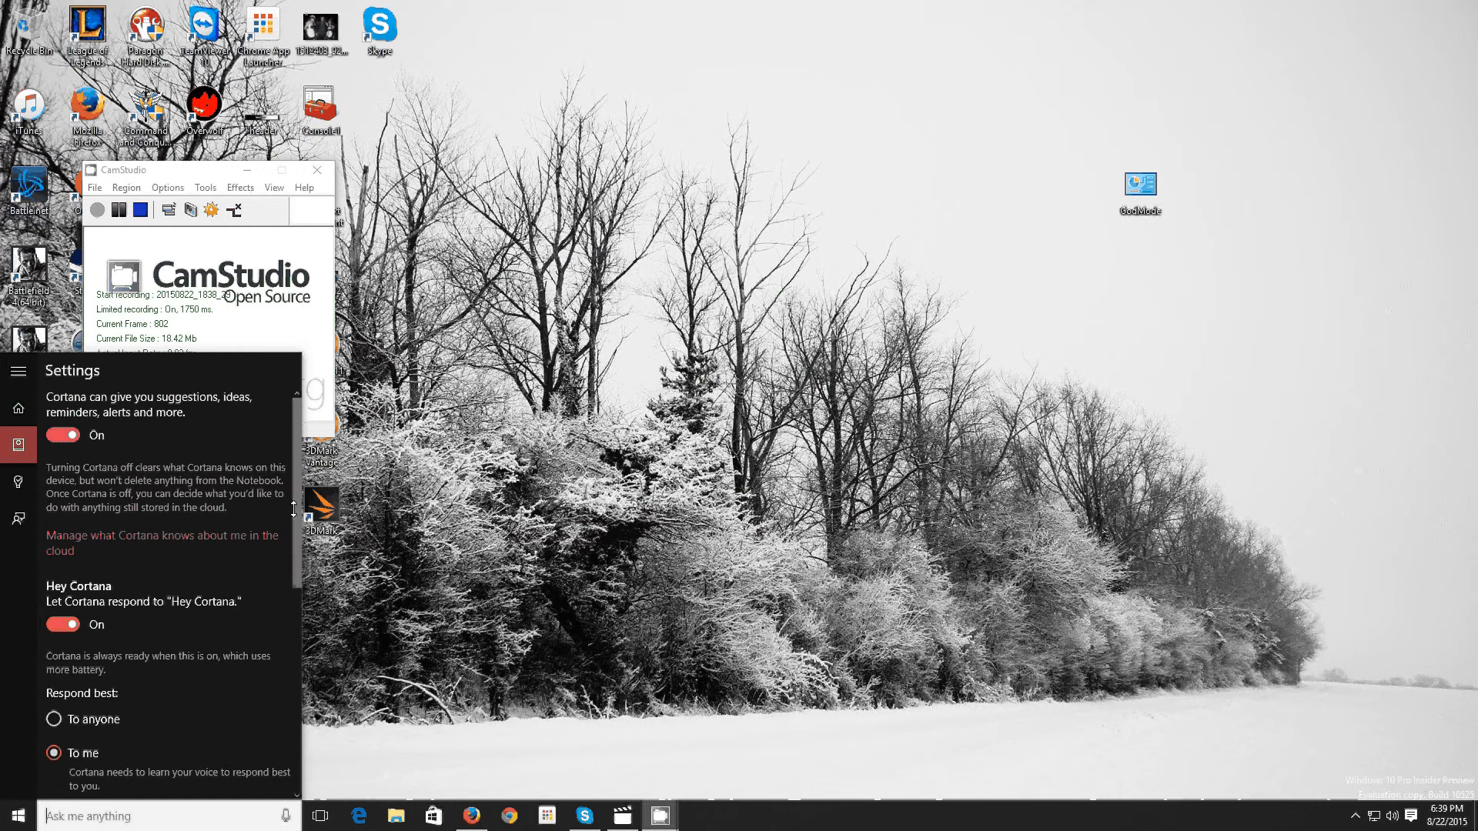
{"action": "scroll", "scroll_direction": "down", "scroll_amount": 3}
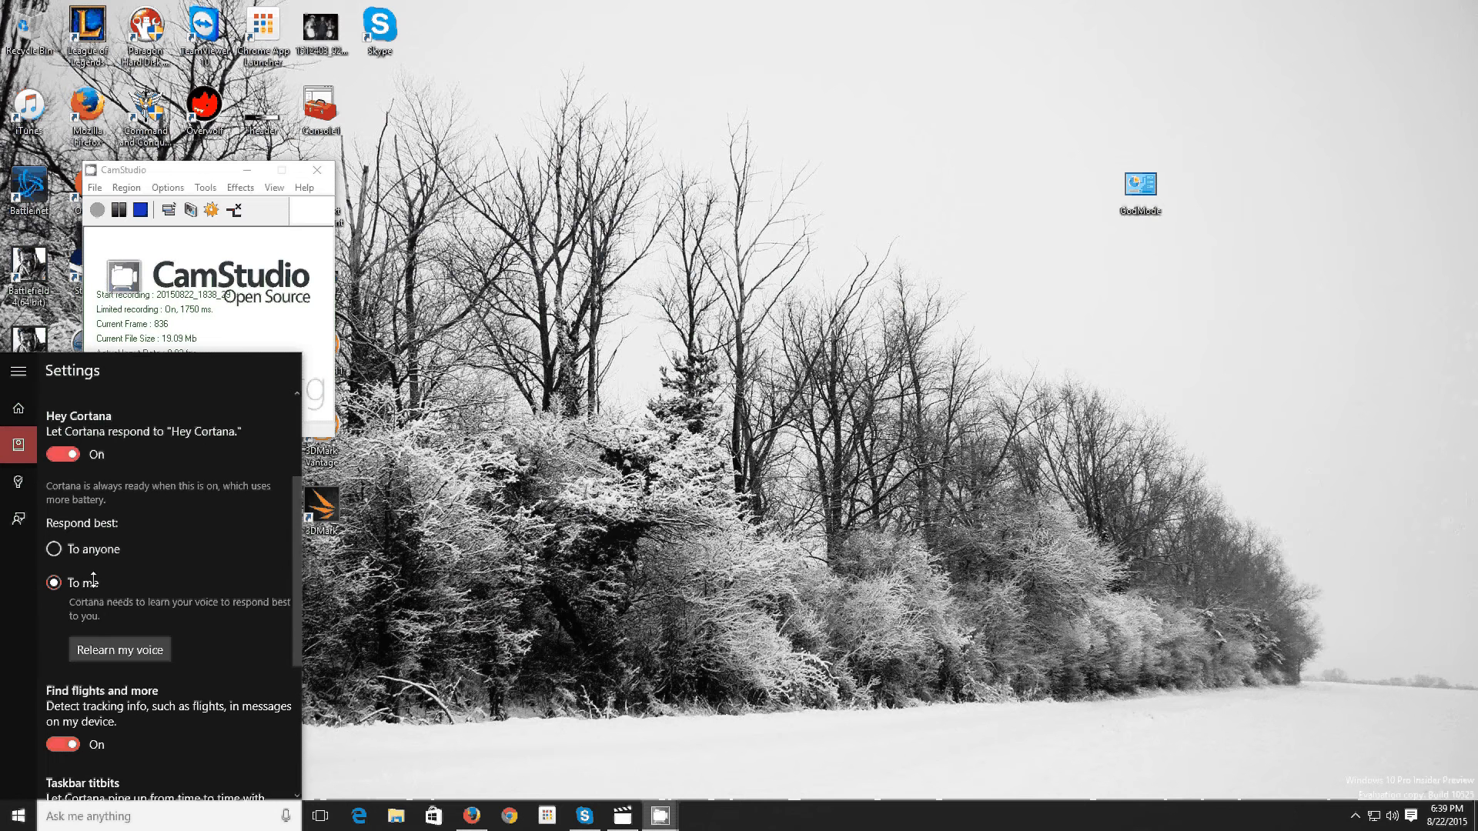
{"action": "left_click", "coordinate": [54, 548]}
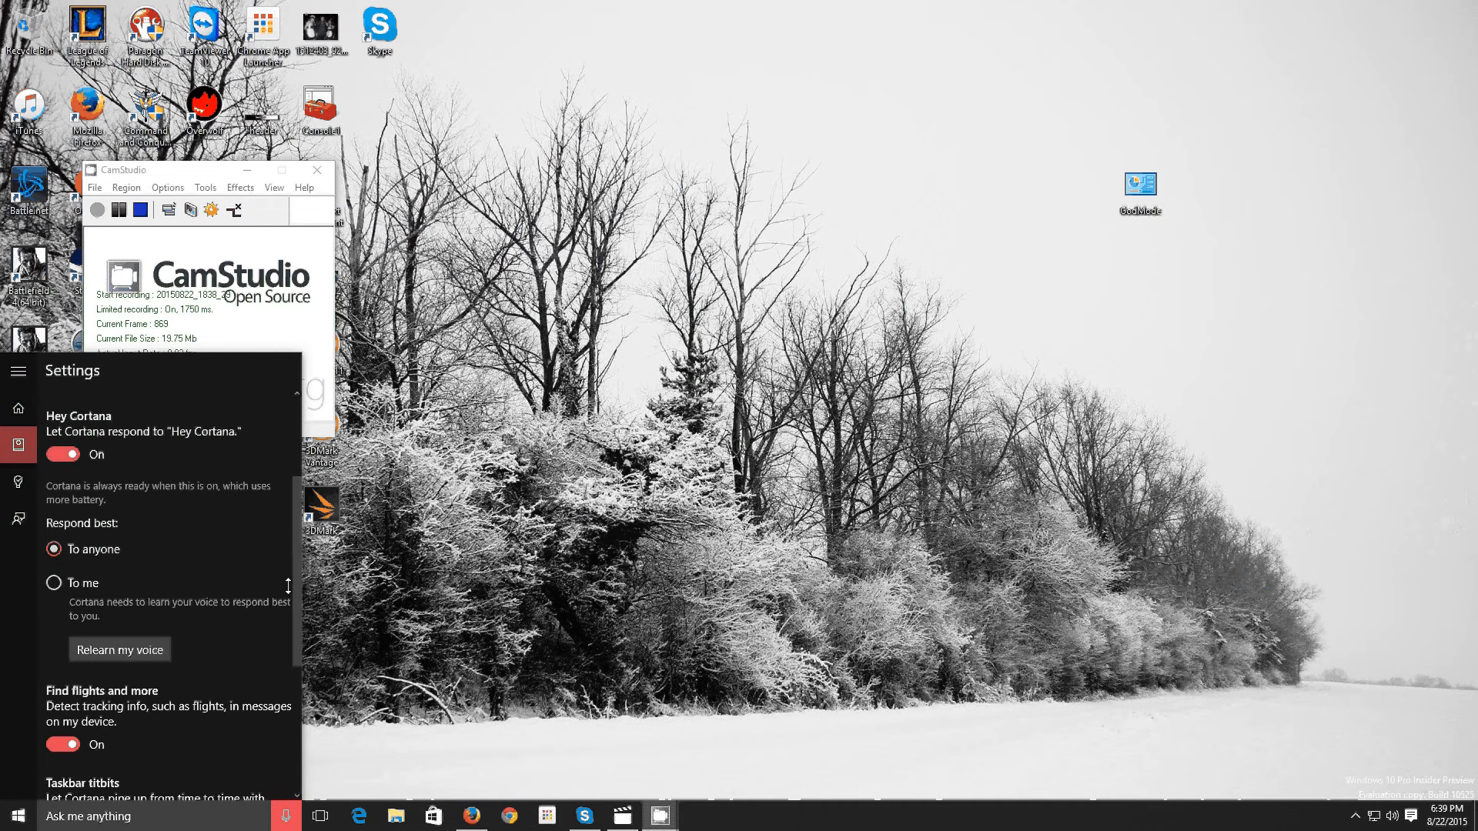
{"action": "scroll", "scroll_direction": "down", "scroll_amount": 3}
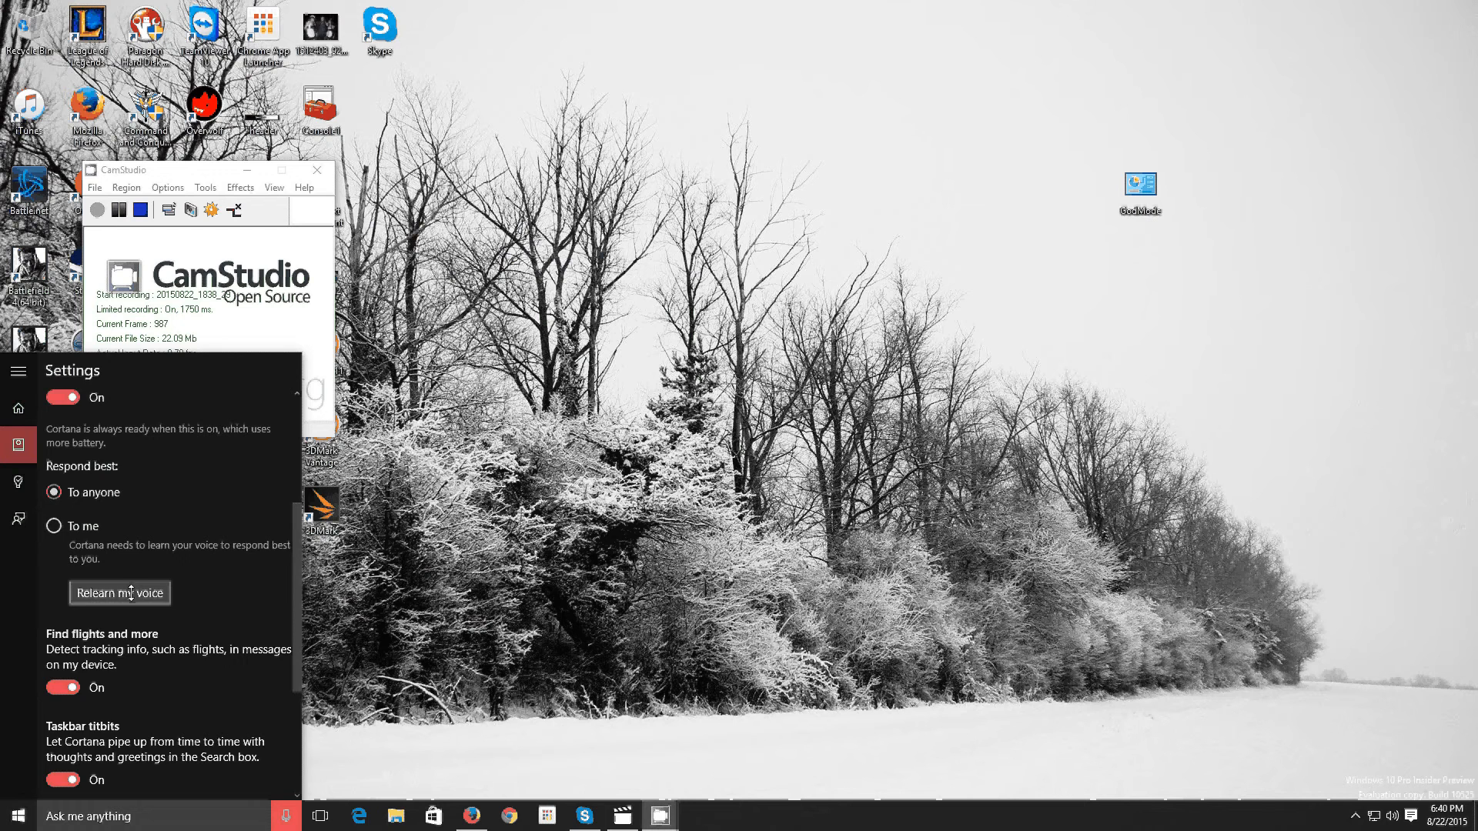
- Start 'Relearn my voice' to bring up the six-phrase training introduction
{"action": "left_click", "coordinate": [120, 593]}
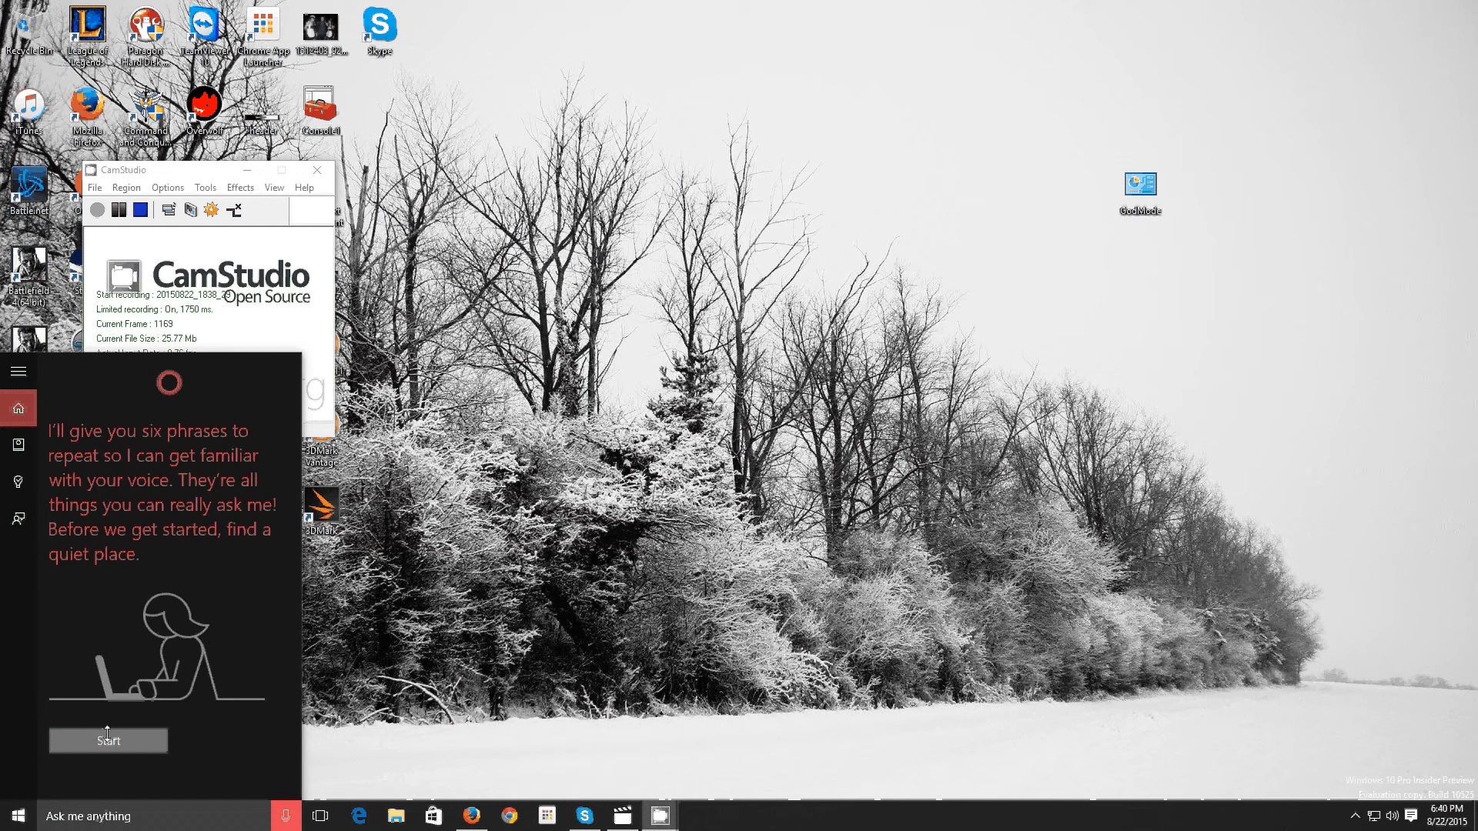
- Start the voice training and repeat the 'Hey Cortana' phrases through phrase five of six
{"action": "left_click", "coordinate": [108, 740]}
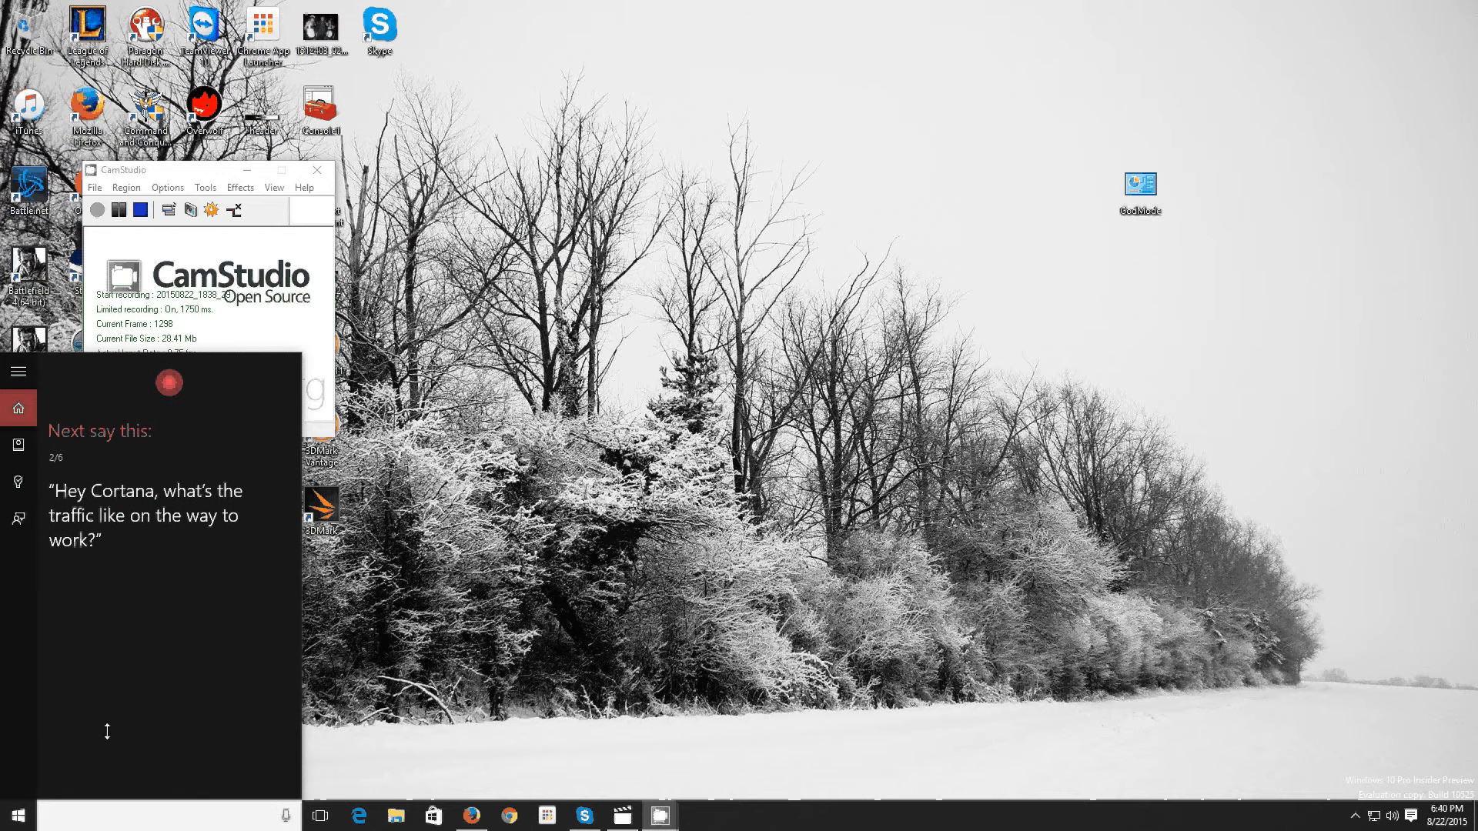
{"action": "left_click", "coordinate": [283, 816]}
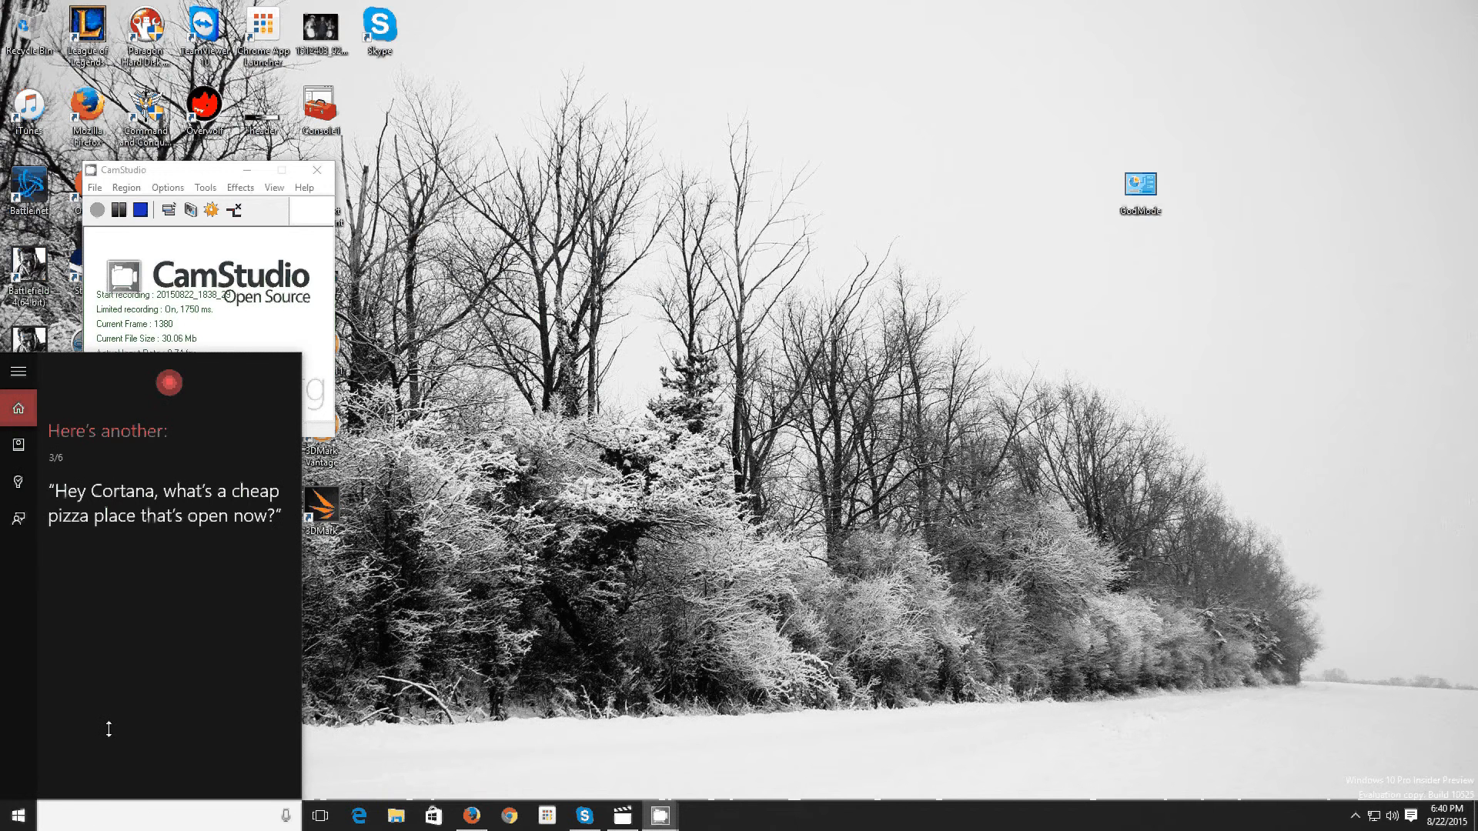
{"action": "type", "text": "how hbjoyhmw"}
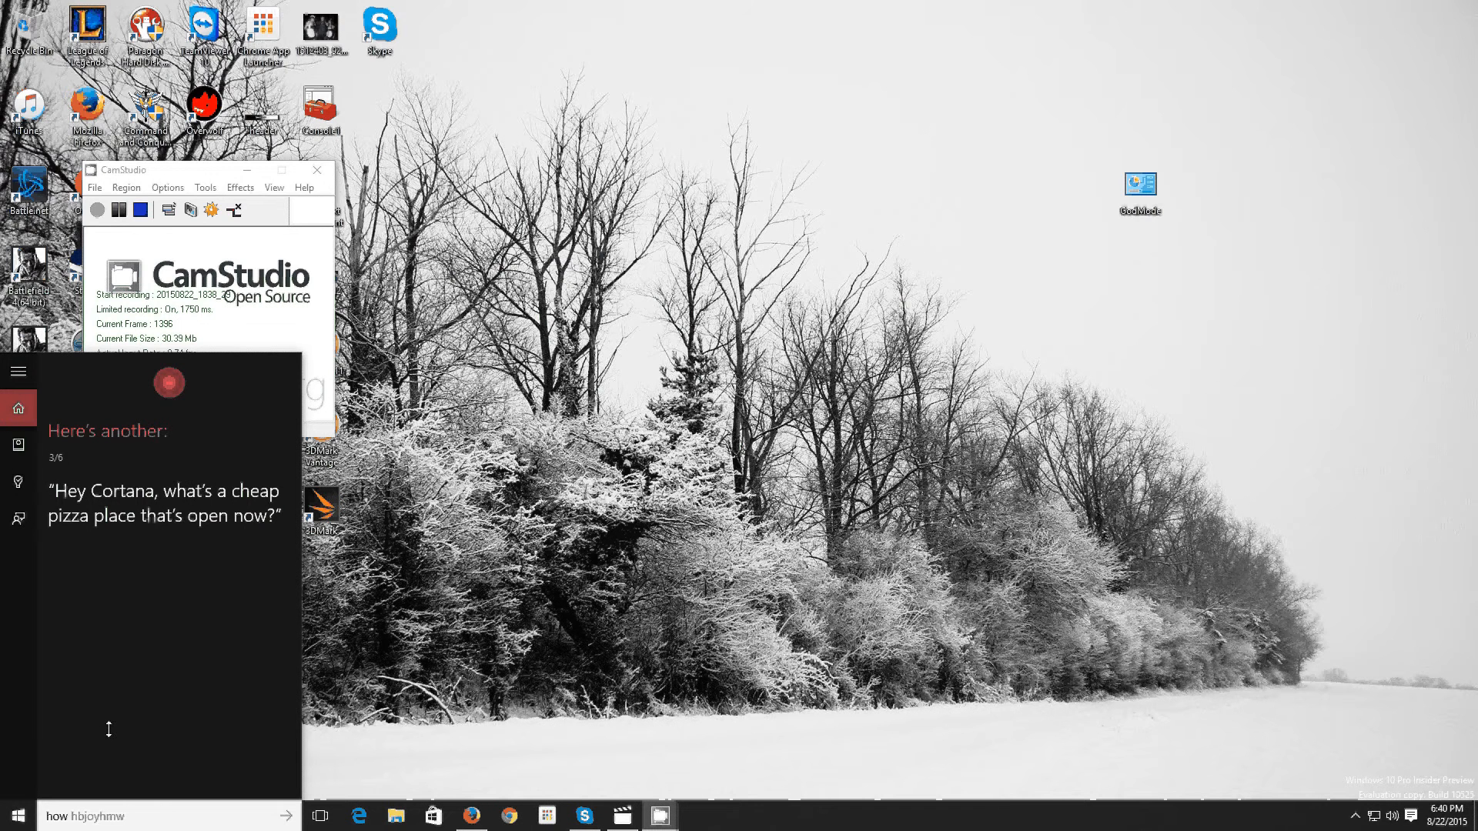
{"action": "type", "text": "anna what's a cheap fkfalzyg"}
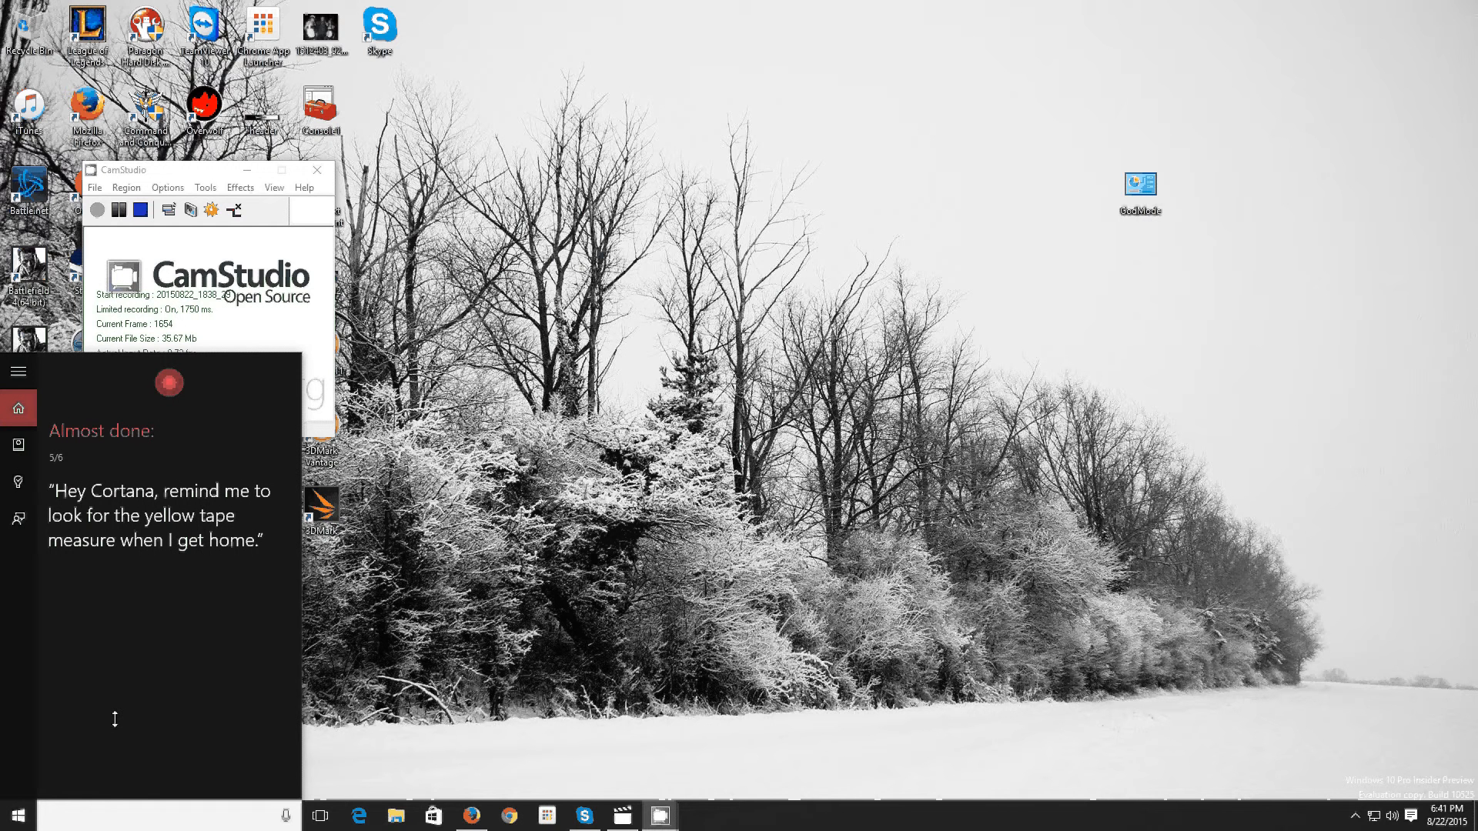
{"action": "left_click", "coordinate": [283, 816]}
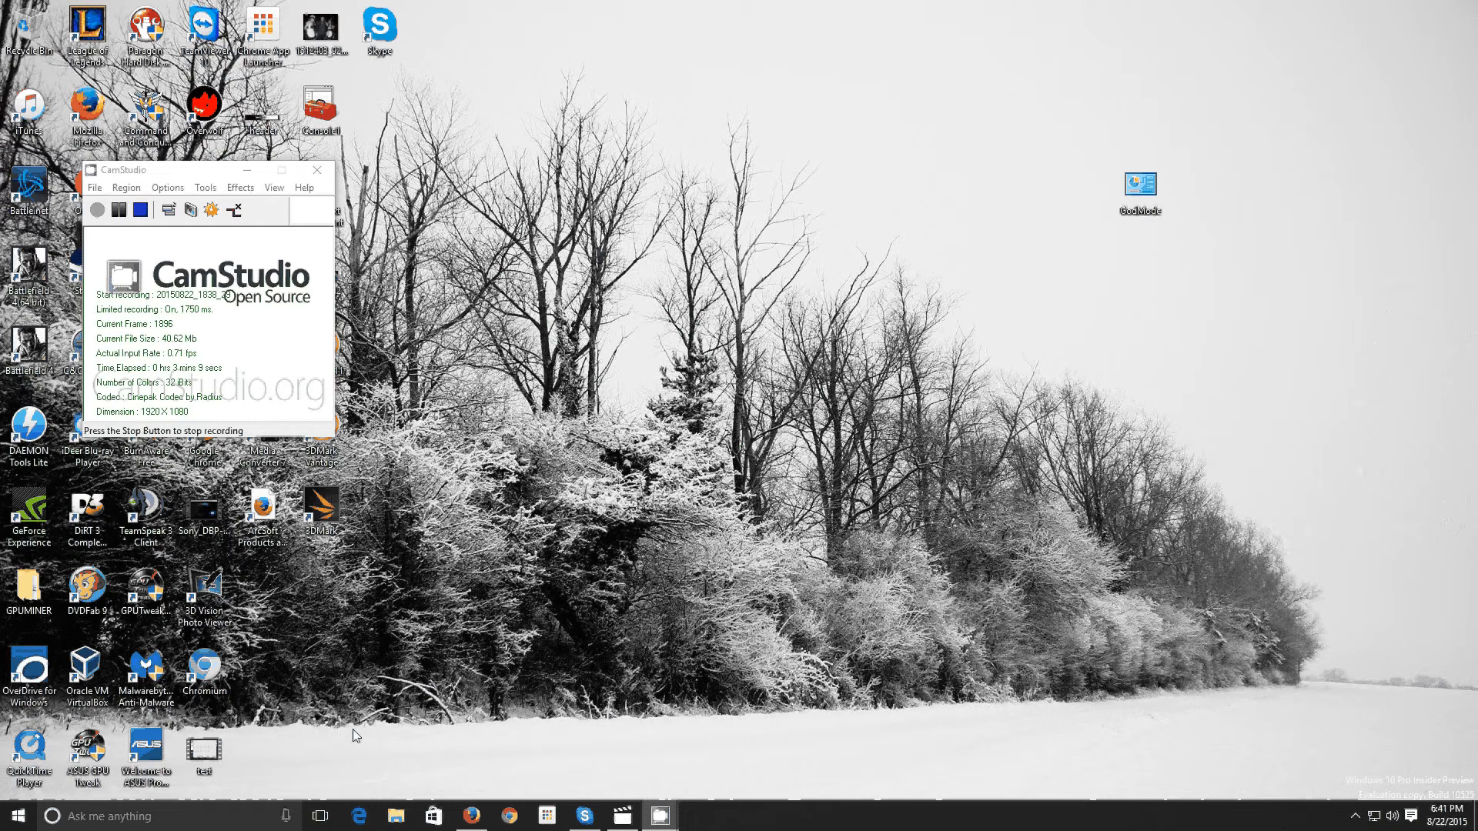
{"action": "mouse_move", "coordinate": [342, 745]}
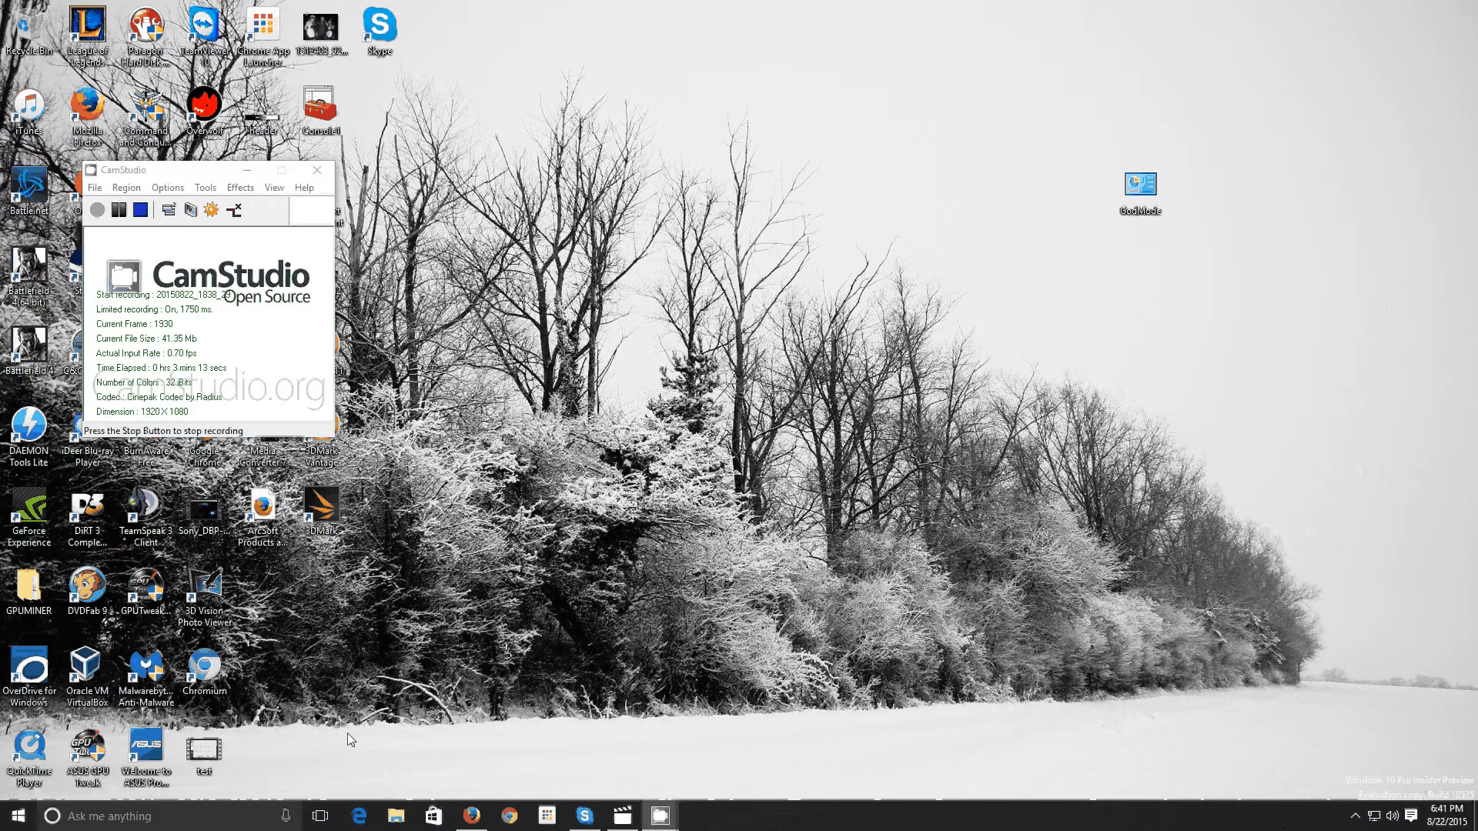
{"action": "mouse_move", "coordinate": [330, 758]}
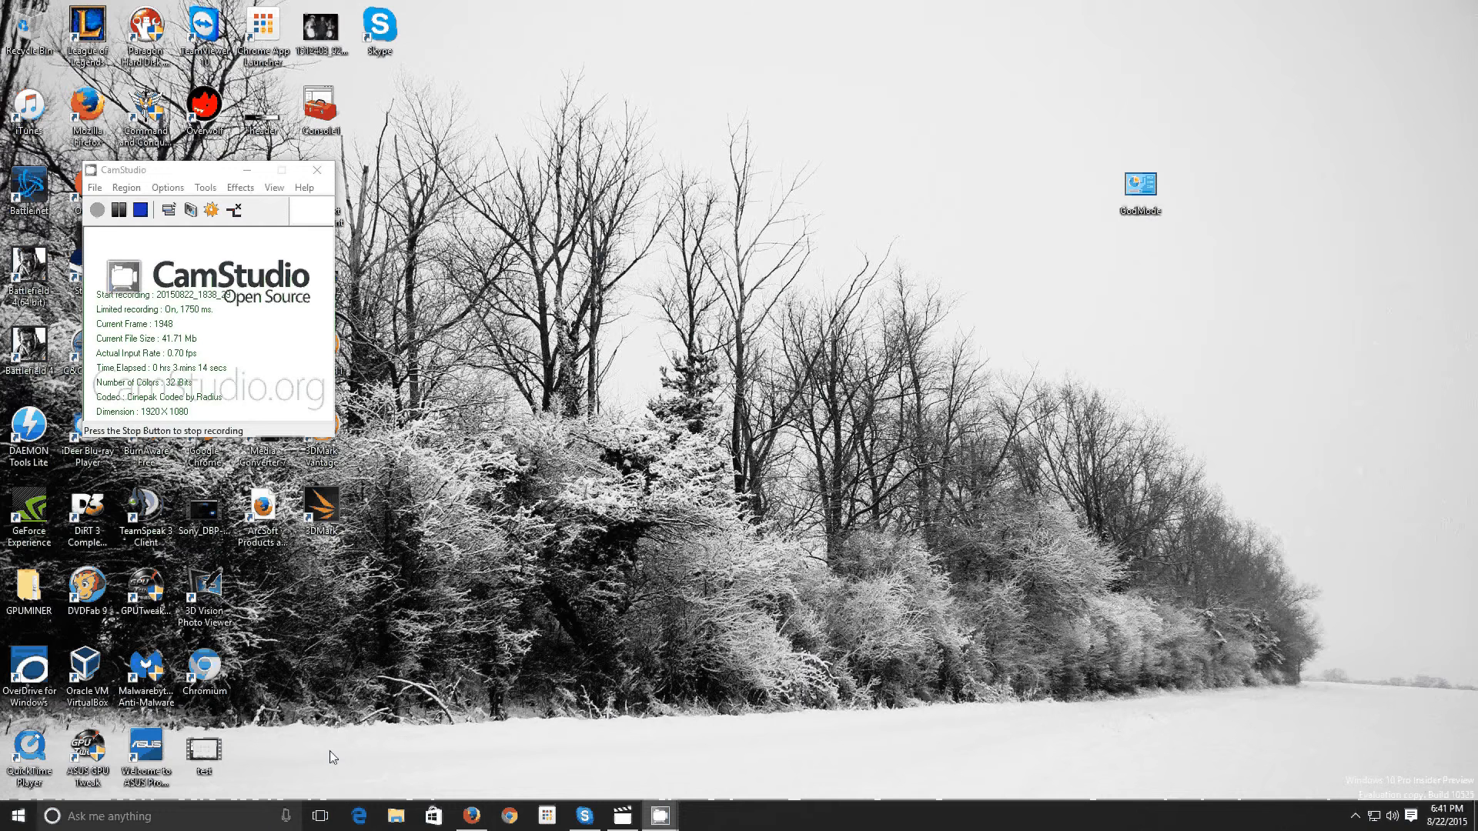
{"action": "mouse_move", "coordinate": [293, 821]}
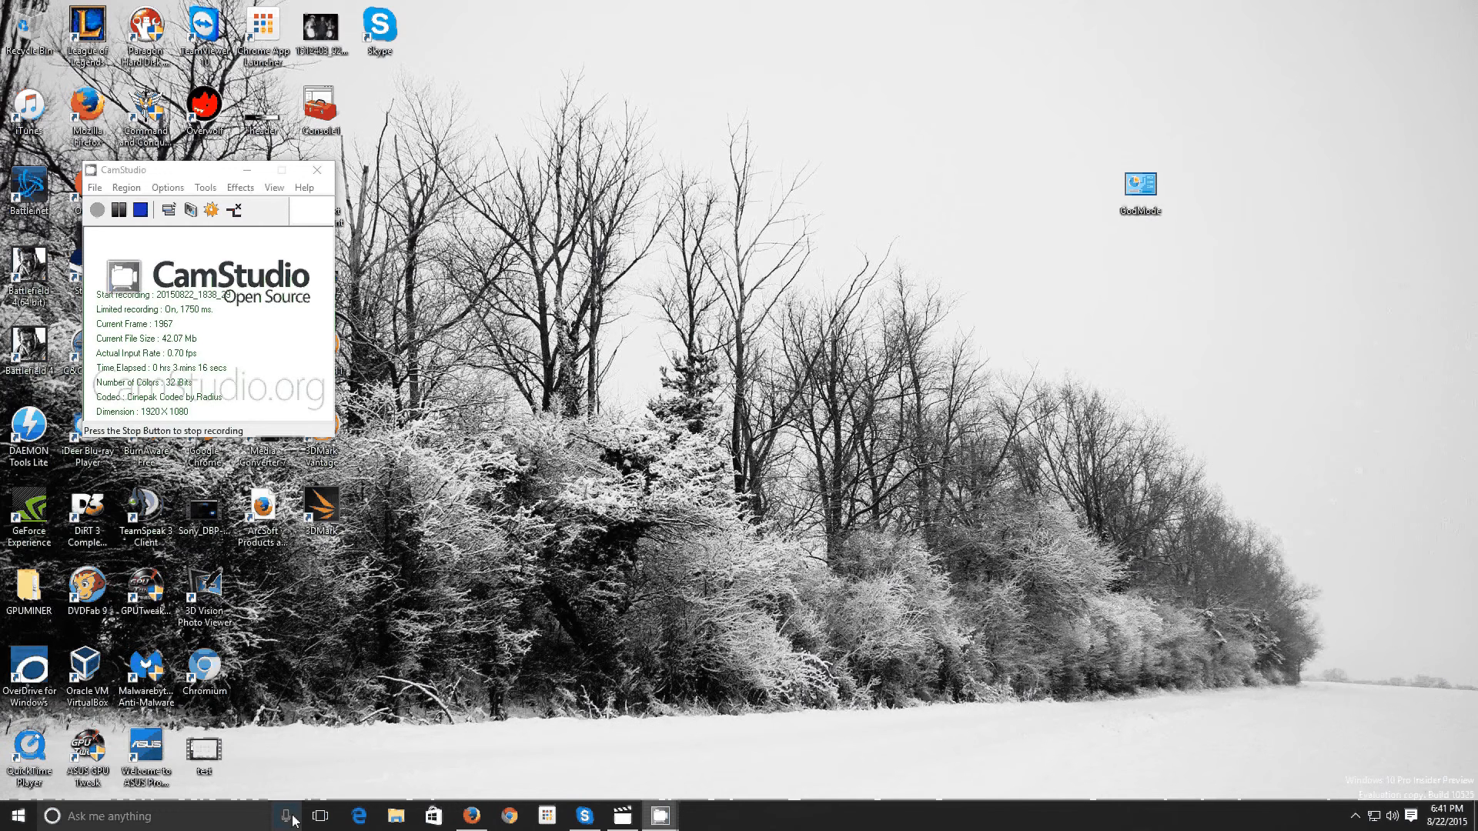